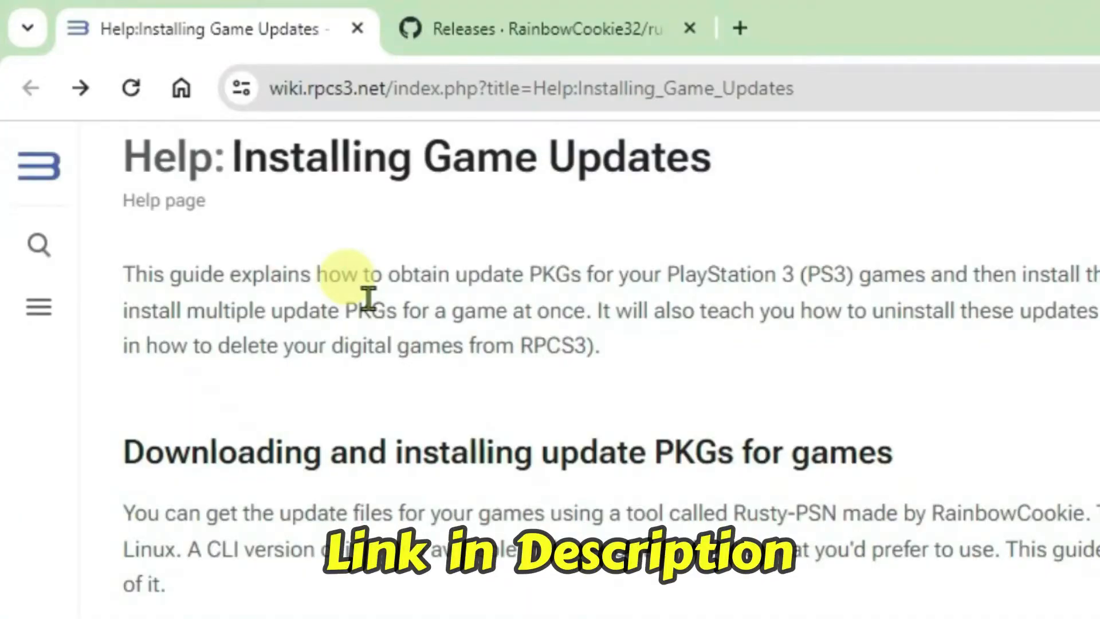
# Bring up the rusty-psn GitHub releases page and launch the extracted rusty-psn.exe.
pyautogui.scroll(-3)
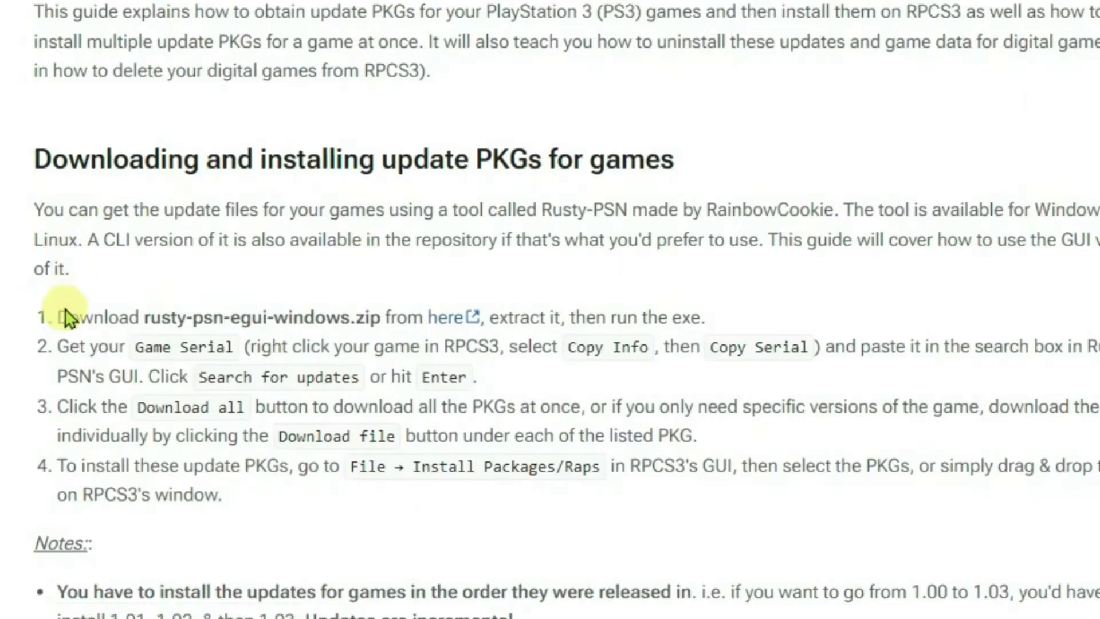
pyautogui.scroll(-3)
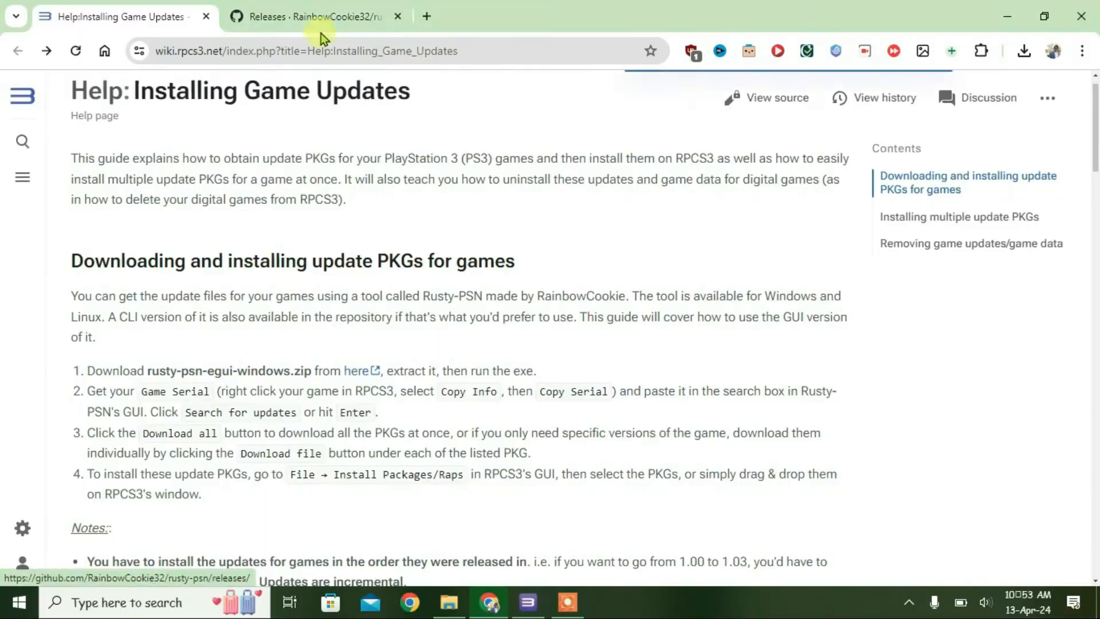
pyautogui.click(316, 16)
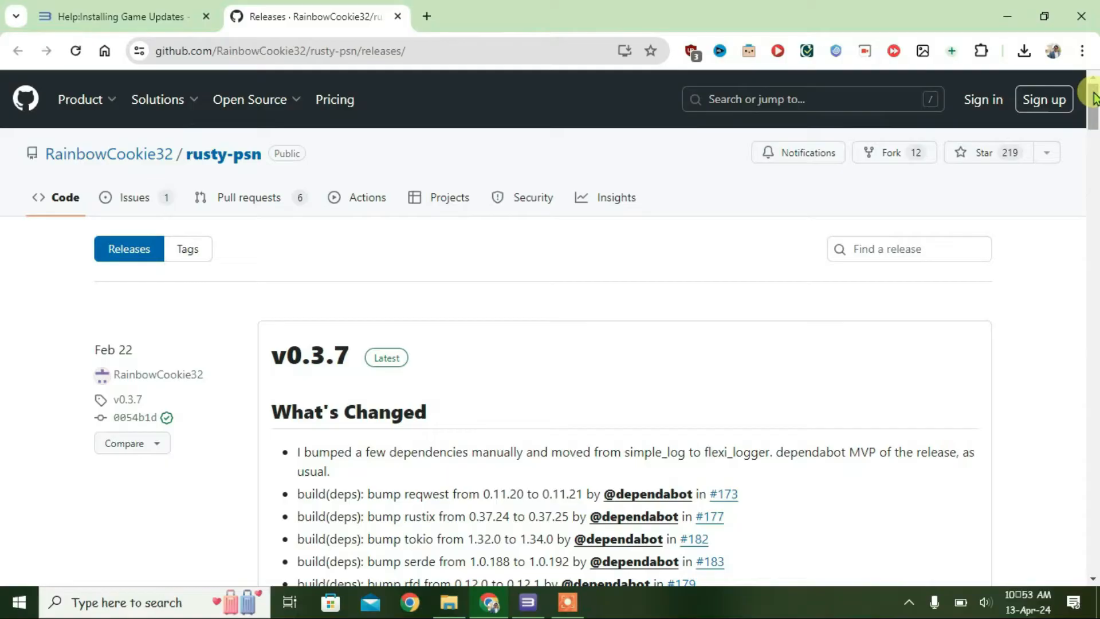
pyautogui.scroll(-3)
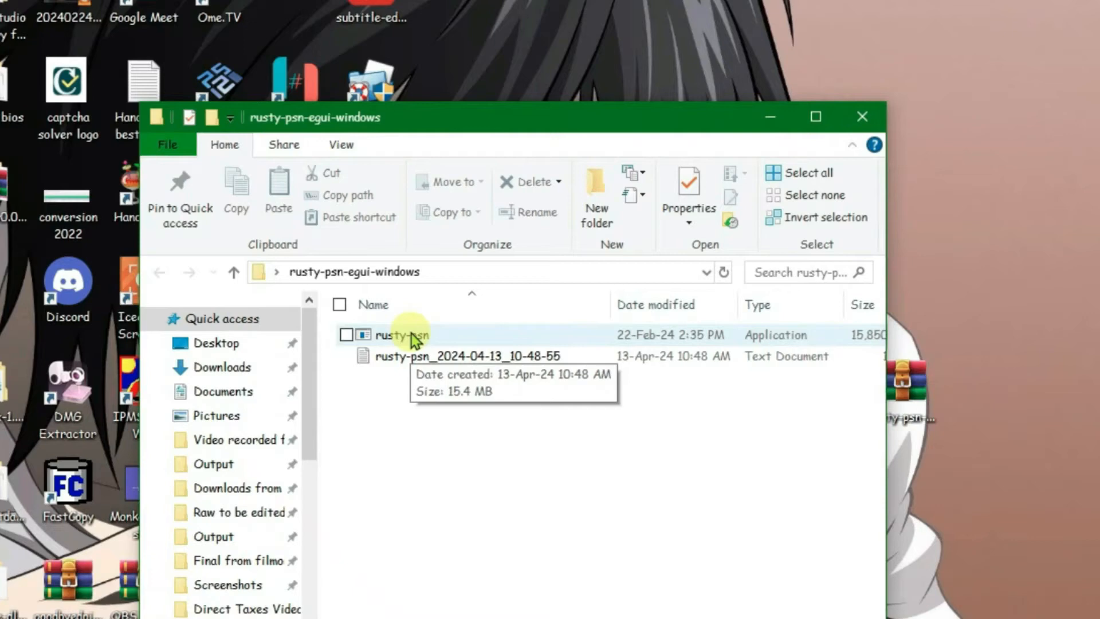
pyautogui.doubleClick(401, 334)
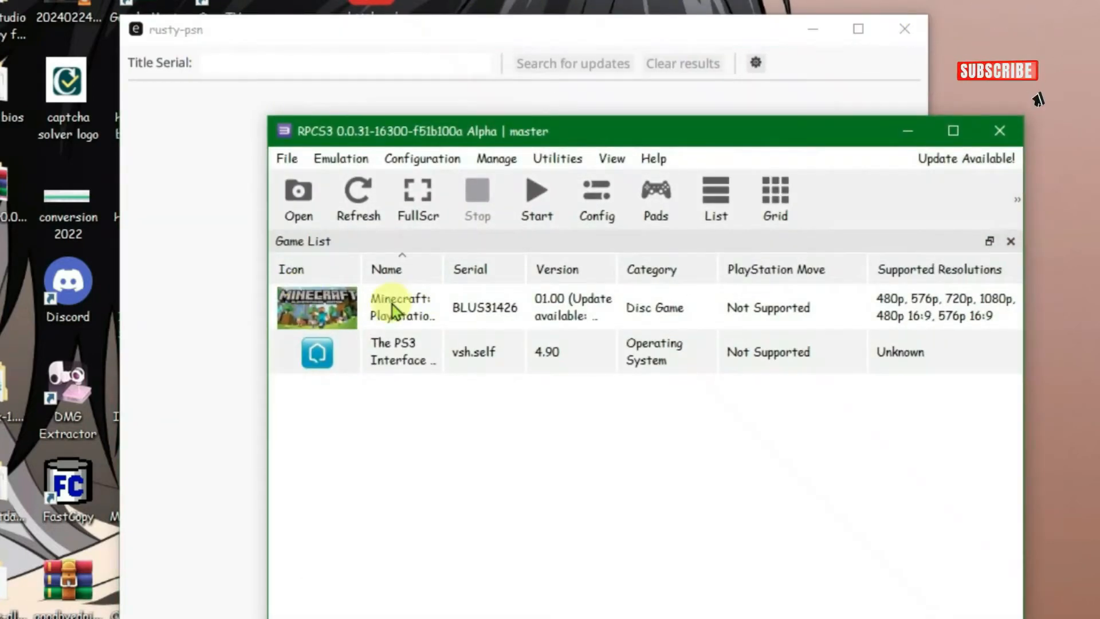
# Copy Minecraft's game serial from RPCS3's game list via Copy Info > Copy Serial.
pyautogui.rightClick(400, 307)
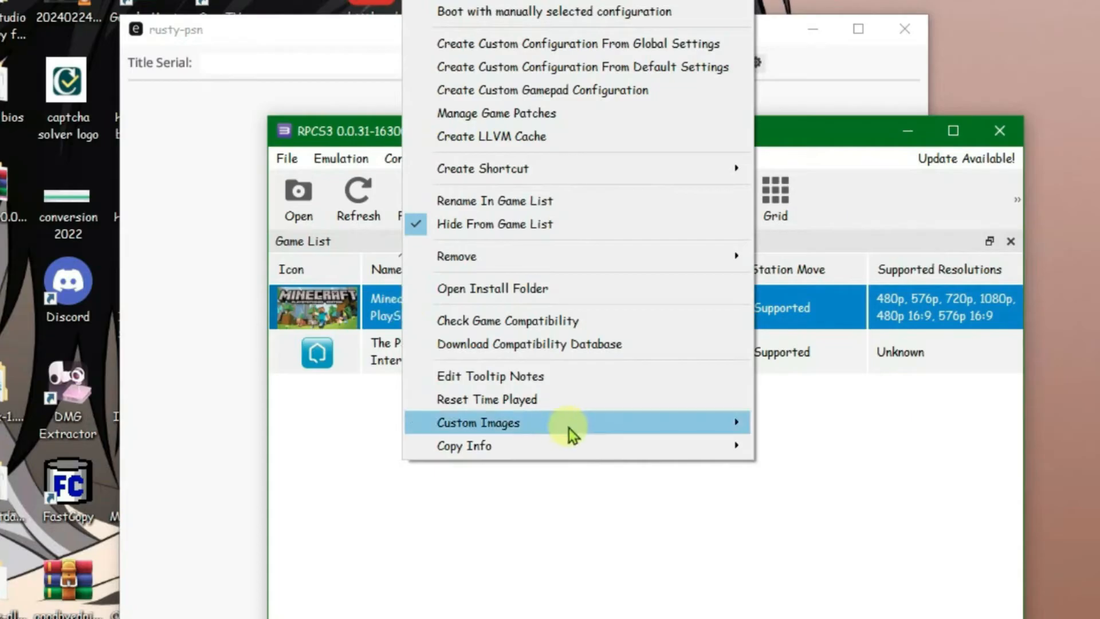
pyautogui.moveTo(464, 445)
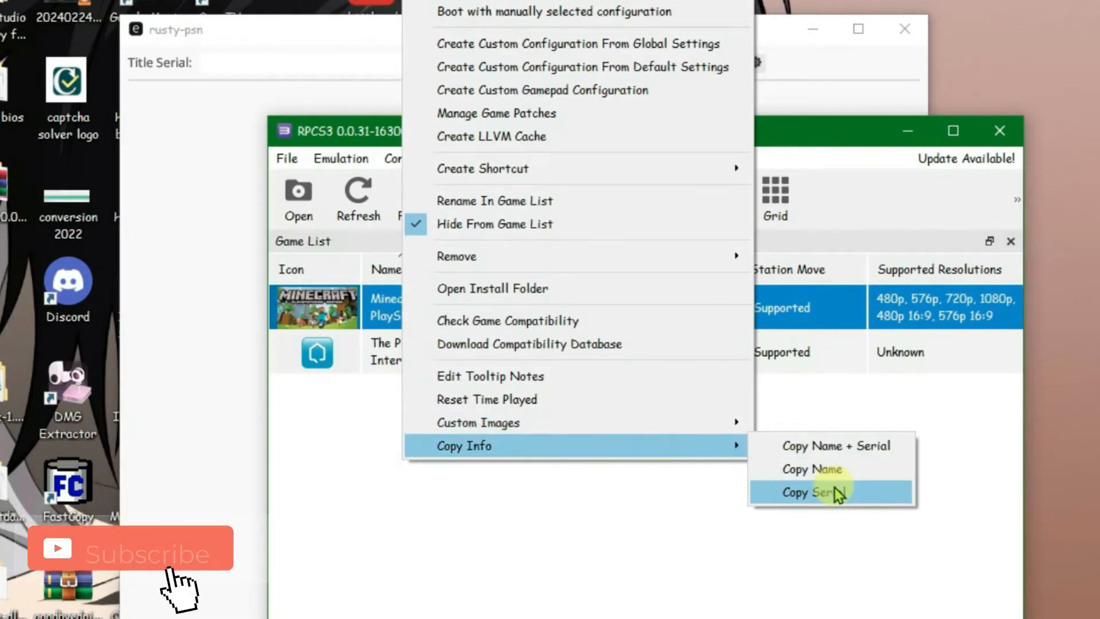
pyautogui.click(815, 491)
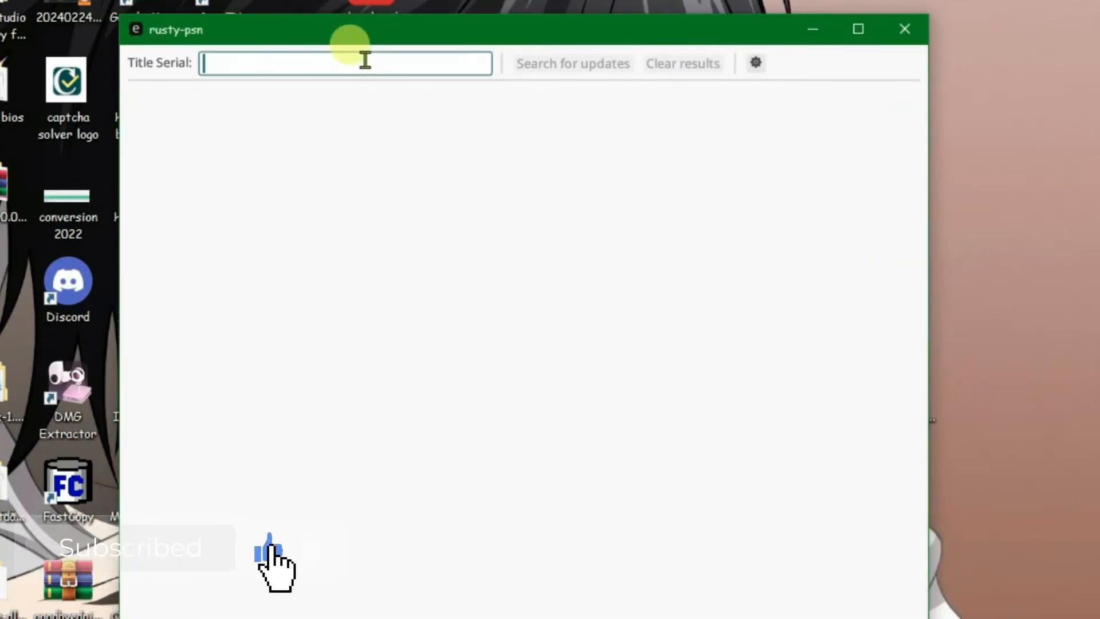
# Search serial BLUS31426 in rusty-psn and download all seven Minecraft updates (1.6 GB).
pyautogui.write('BLUS31426')
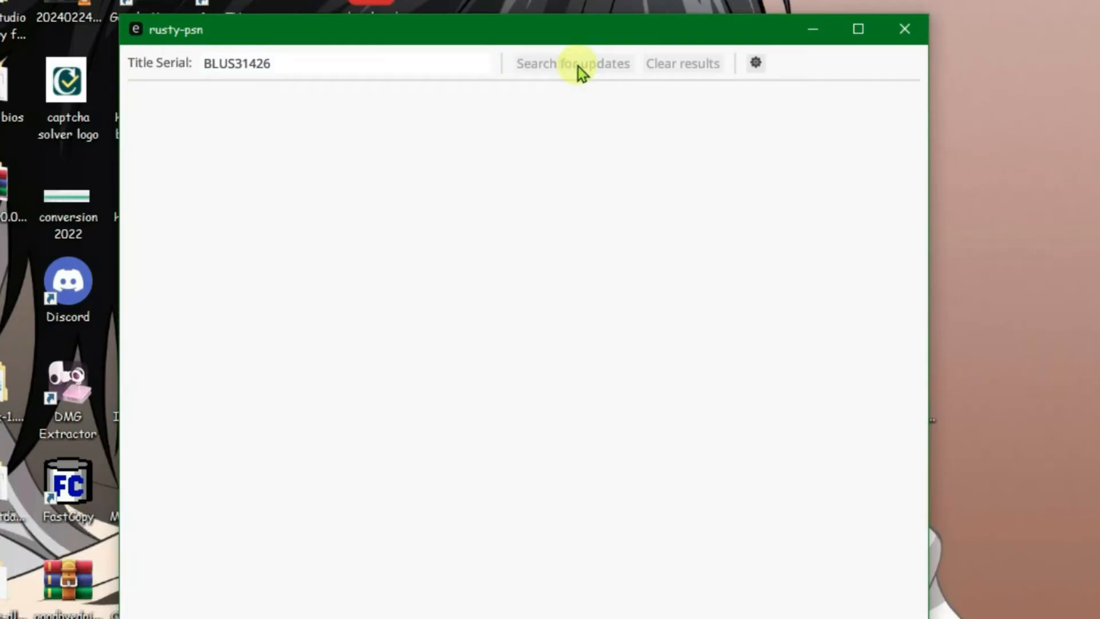
pyautogui.click(572, 63)
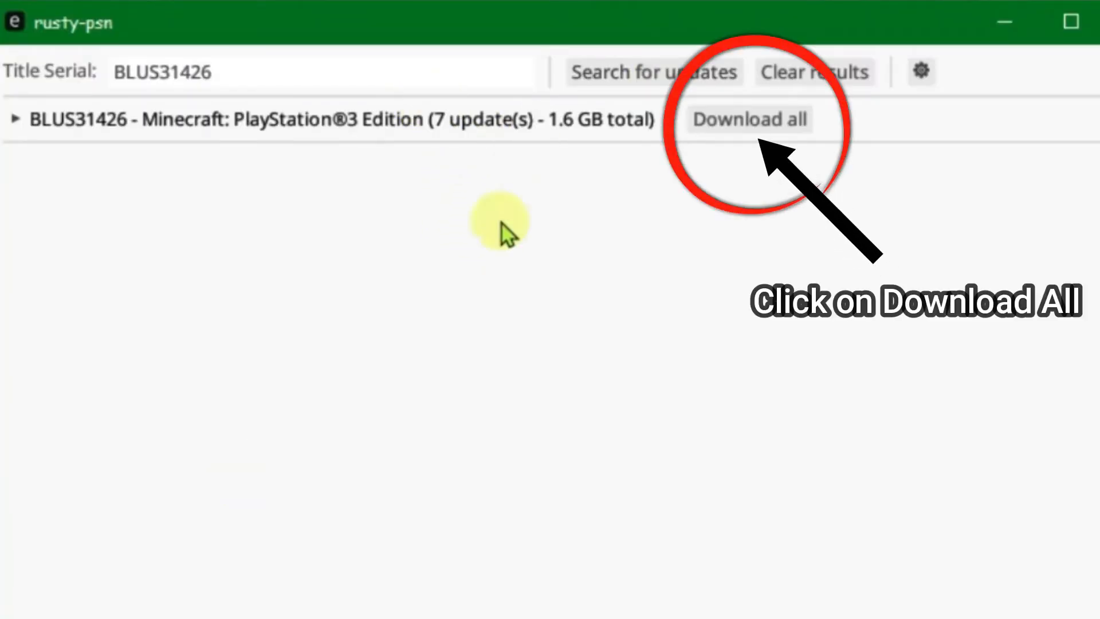
pyautogui.click(749, 118)
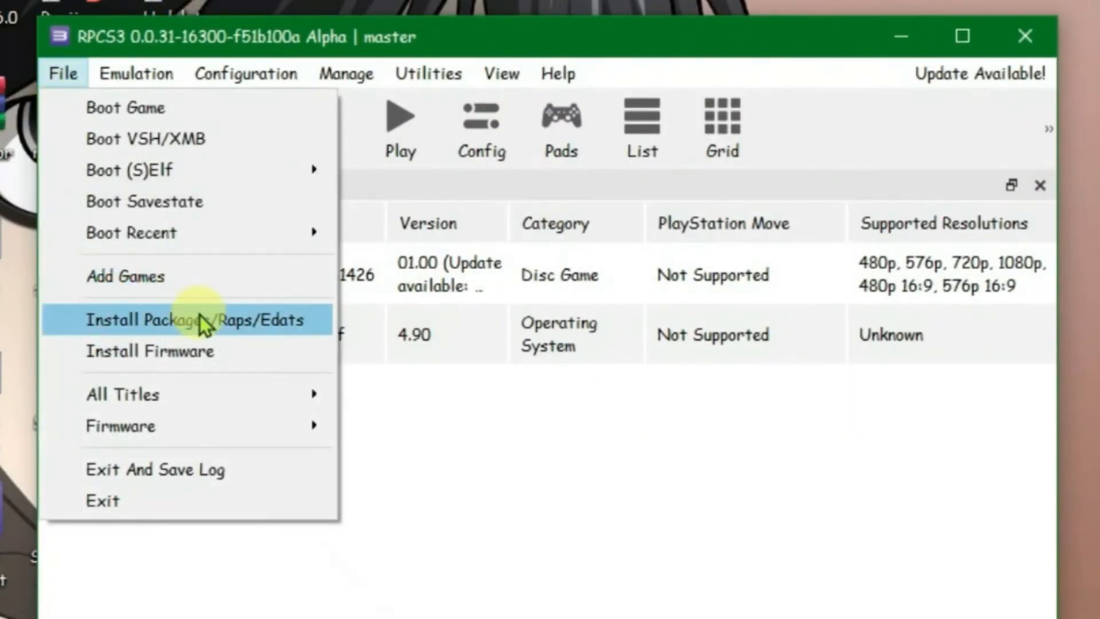
# Install all seven PKG files from pkgs\BLUS31426 through File > Install Packages/Raps/Edats.
pyautogui.click(195, 320)
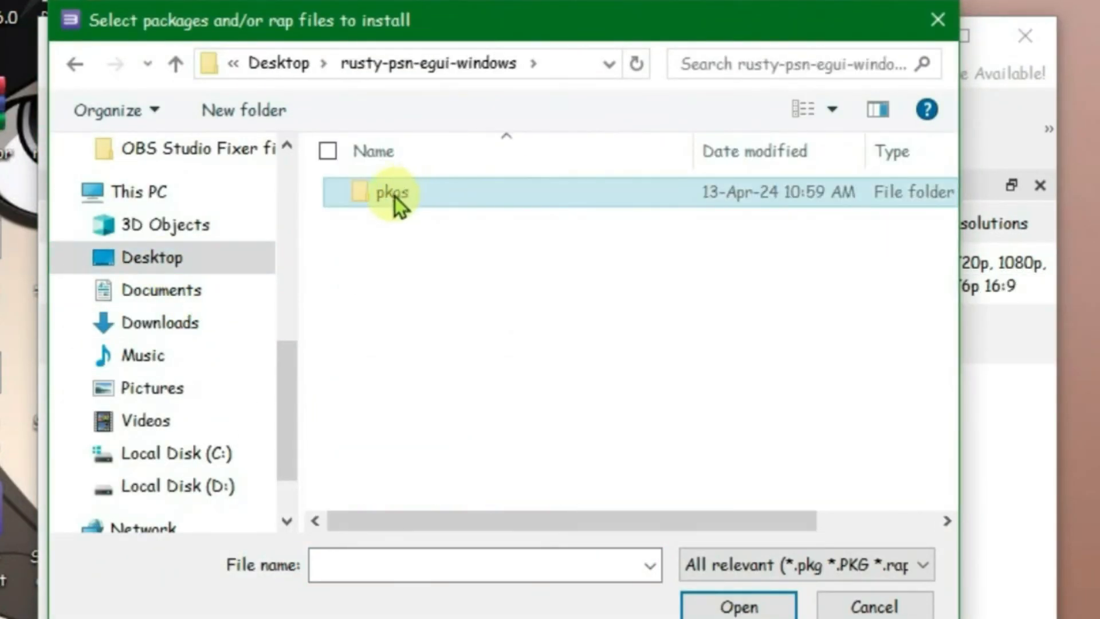
pyautogui.doubleClick(392, 193)
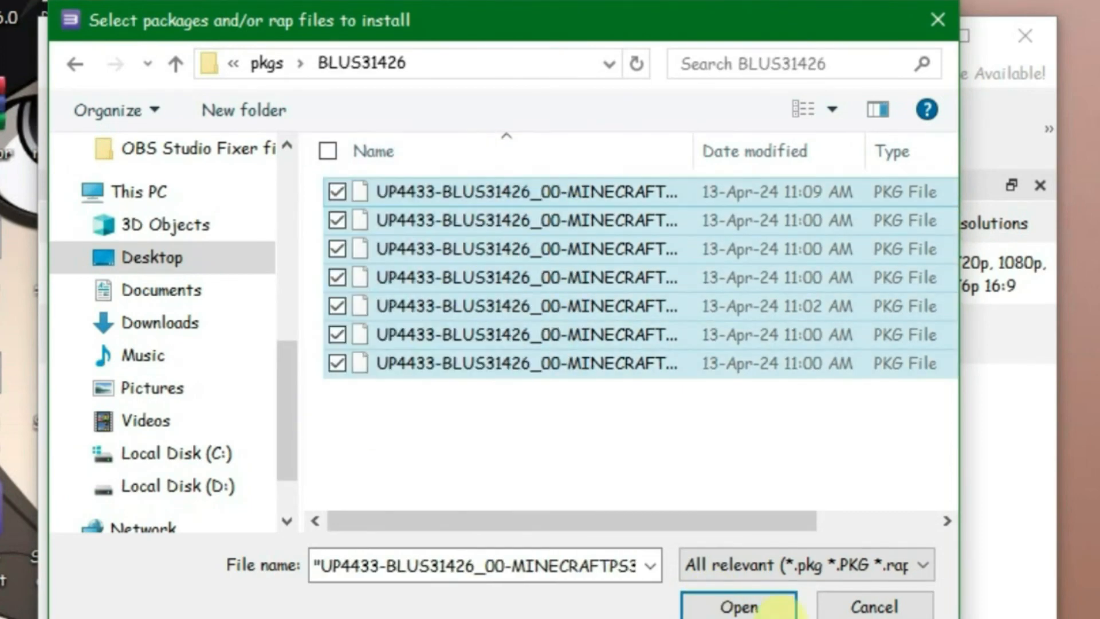
pyautogui.click(737, 606)
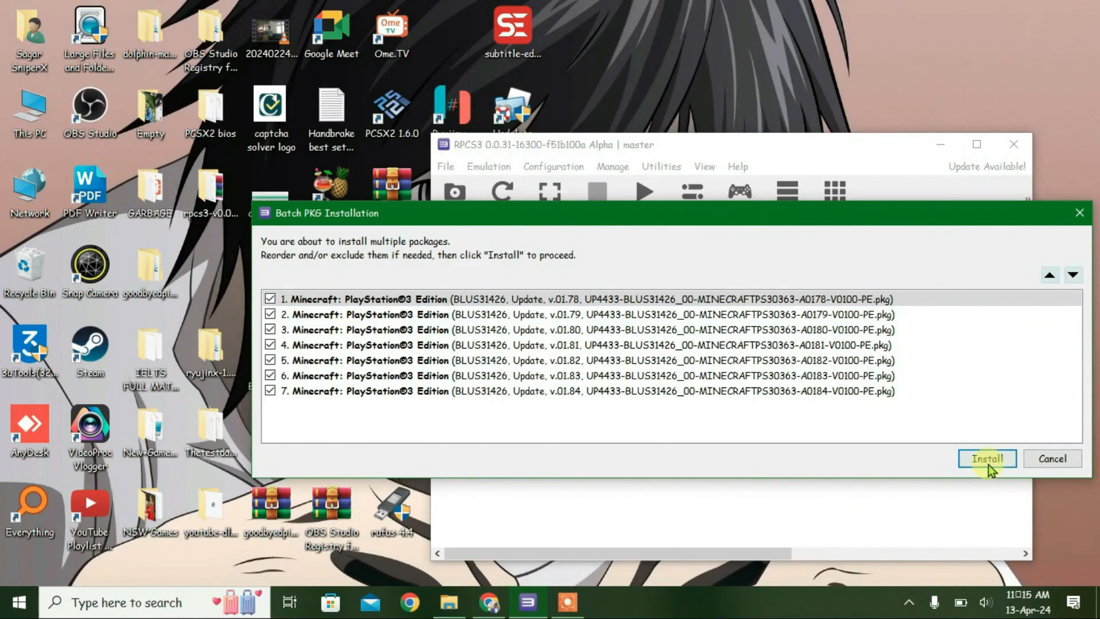
pyautogui.click(985, 458)
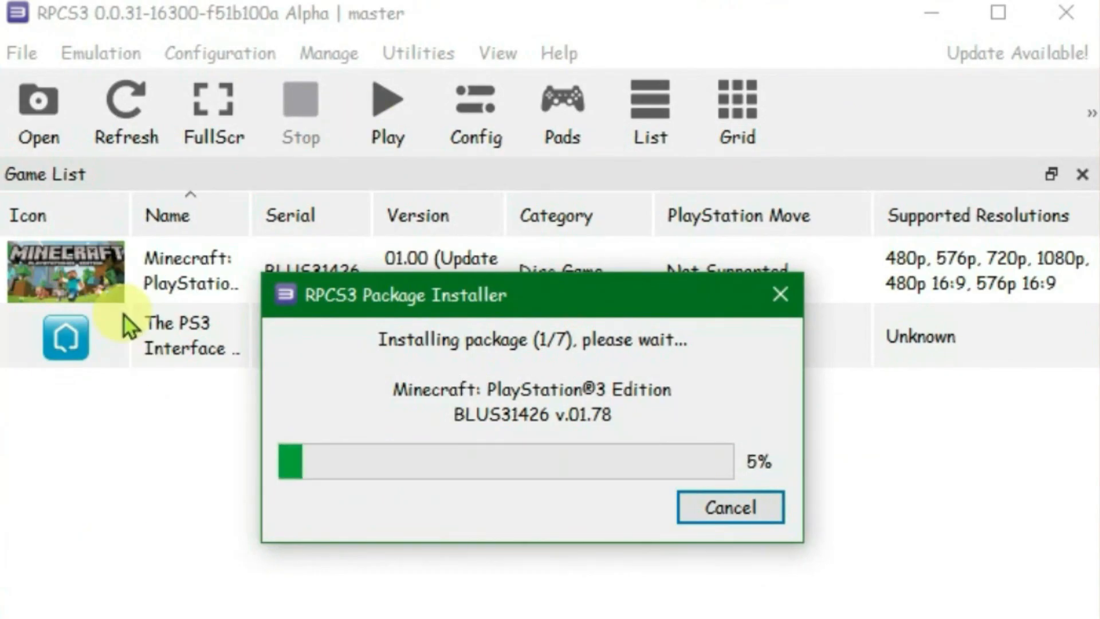